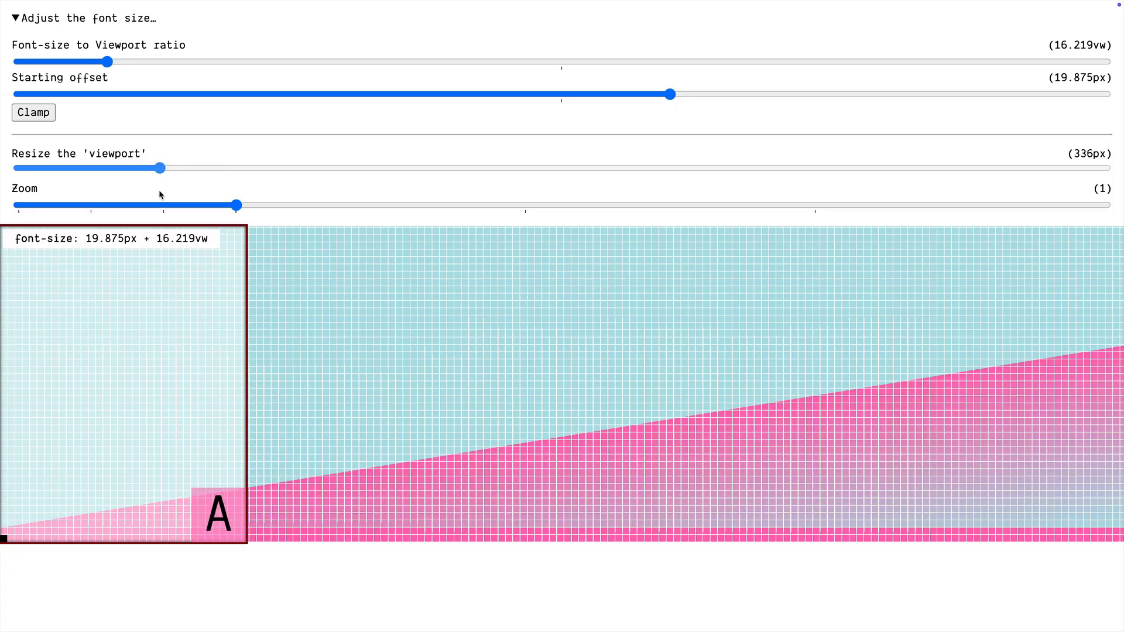
Turn clamping on and collapse the font-size adjustment settings, leaving a plain 100vw size
{"action": "left_click", "coordinate": [33, 112]}
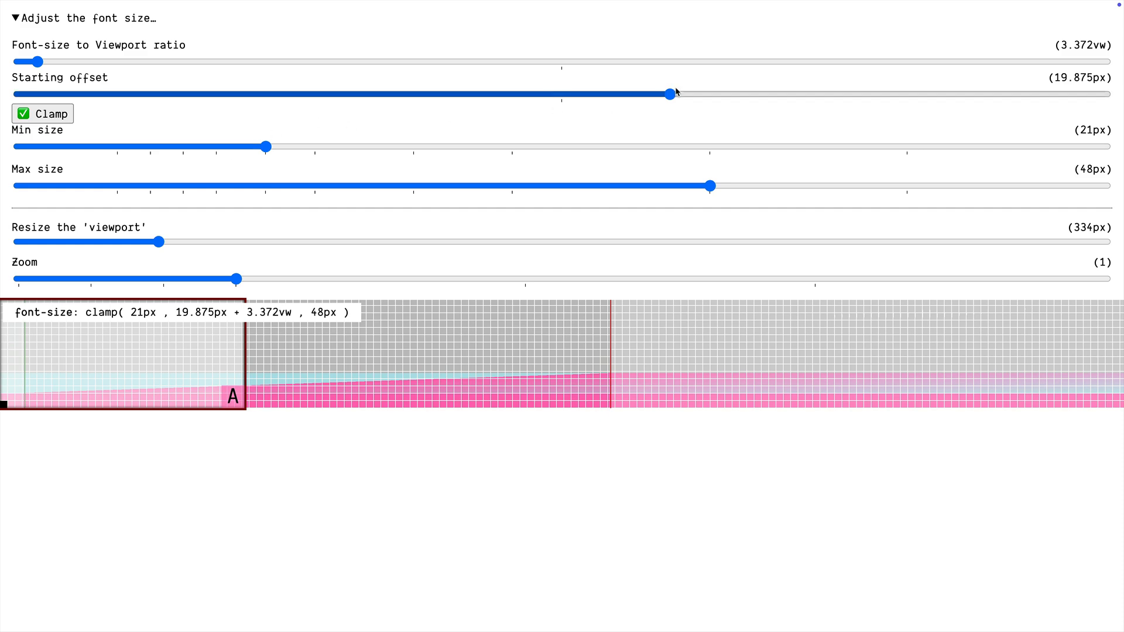
{"action": "left_click", "coordinate": [14, 18]}
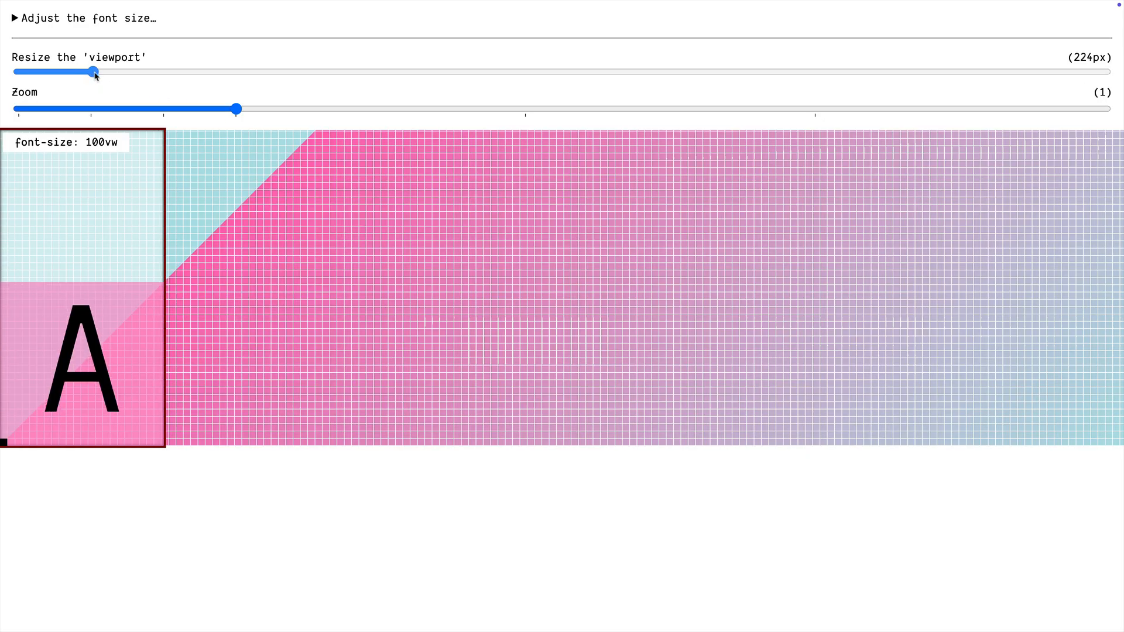
Sweep the simulated viewport between about 219px and 708px, settling at 319px
{"action": "left_click_drag", "start_coordinate": [93, 72], "coordinate": [148, 71]}
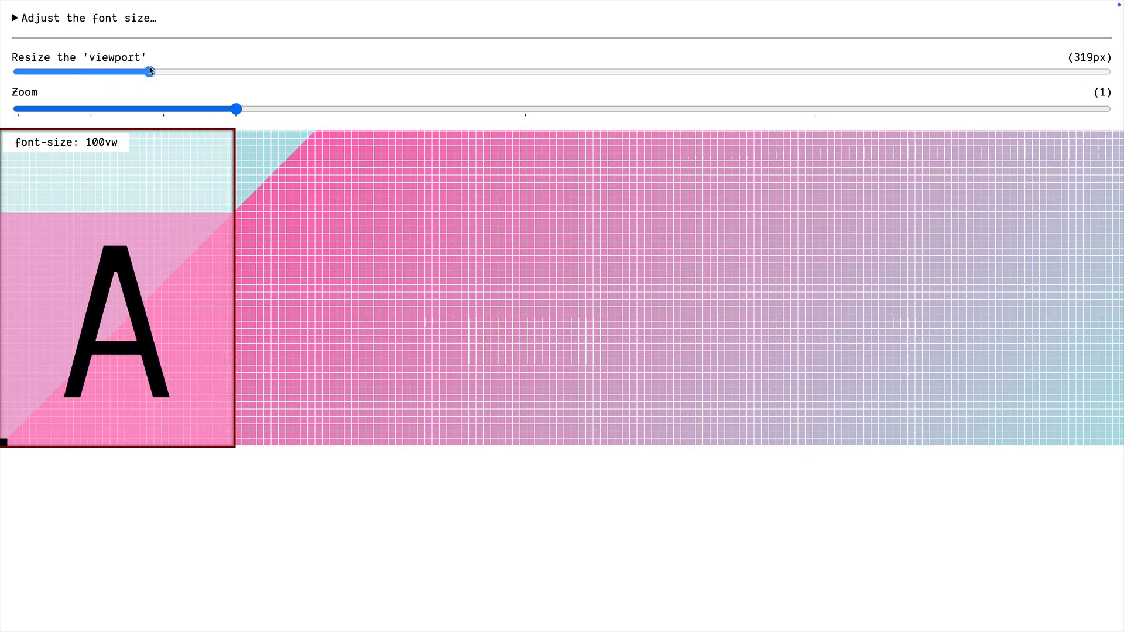
{"action": "left_click_drag", "start_coordinate": [150, 72], "coordinate": [132, 71]}
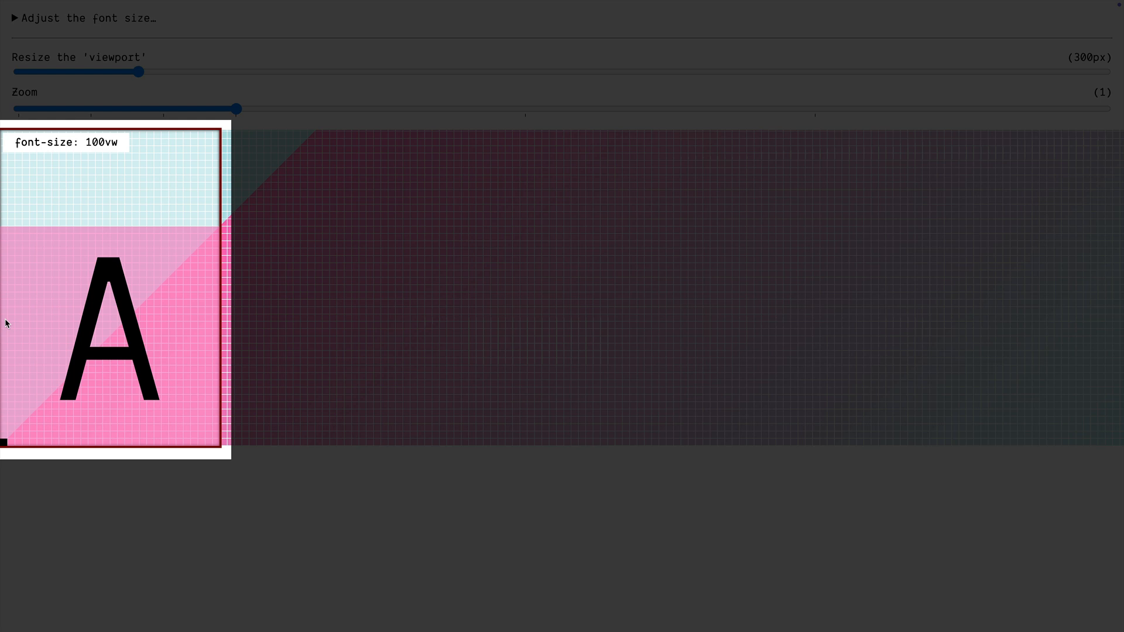
{"action": "mouse_move", "coordinate": [103, 236]}
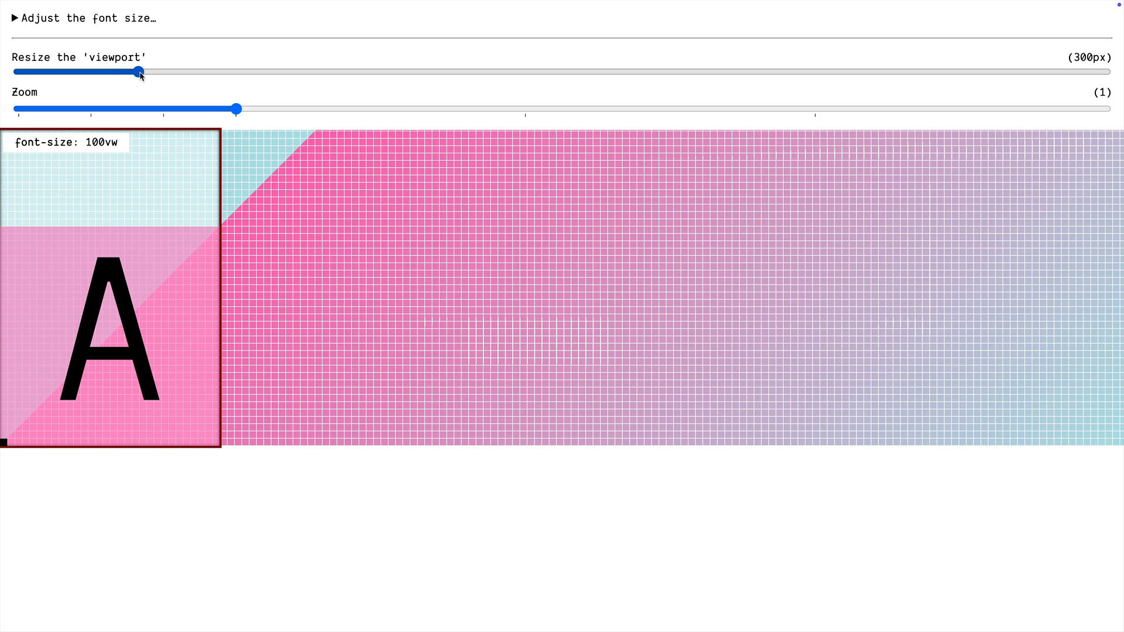
{"action": "left_click_drag", "start_coordinate": [142, 71], "coordinate": [379, 71]}
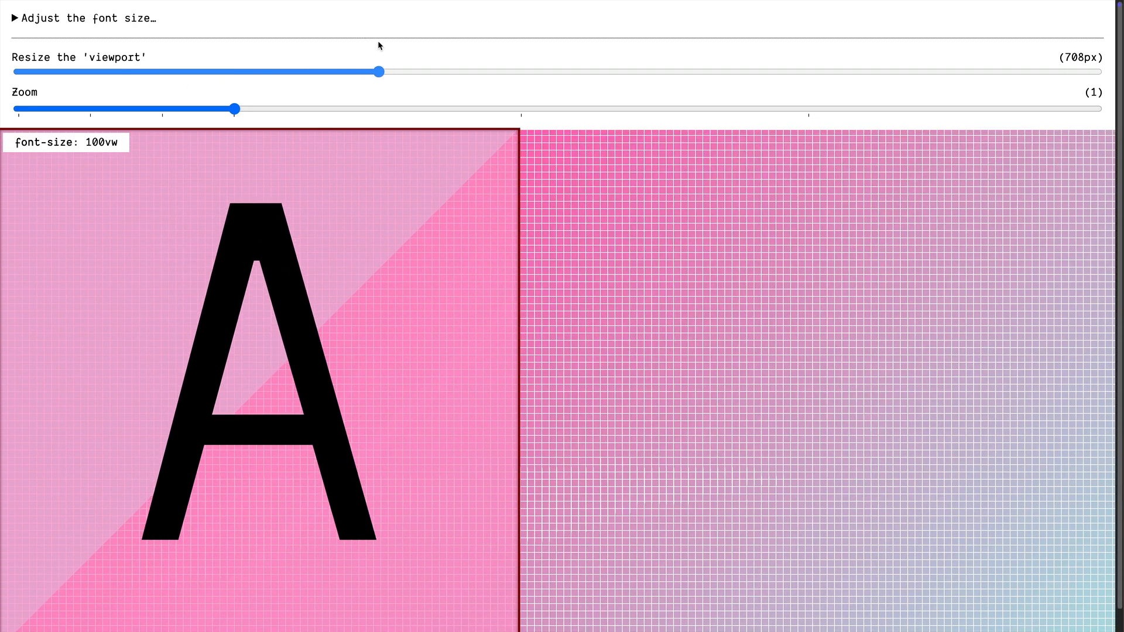
{"action": "left_click_drag", "start_coordinate": [378, 72], "coordinate": [139, 72]}
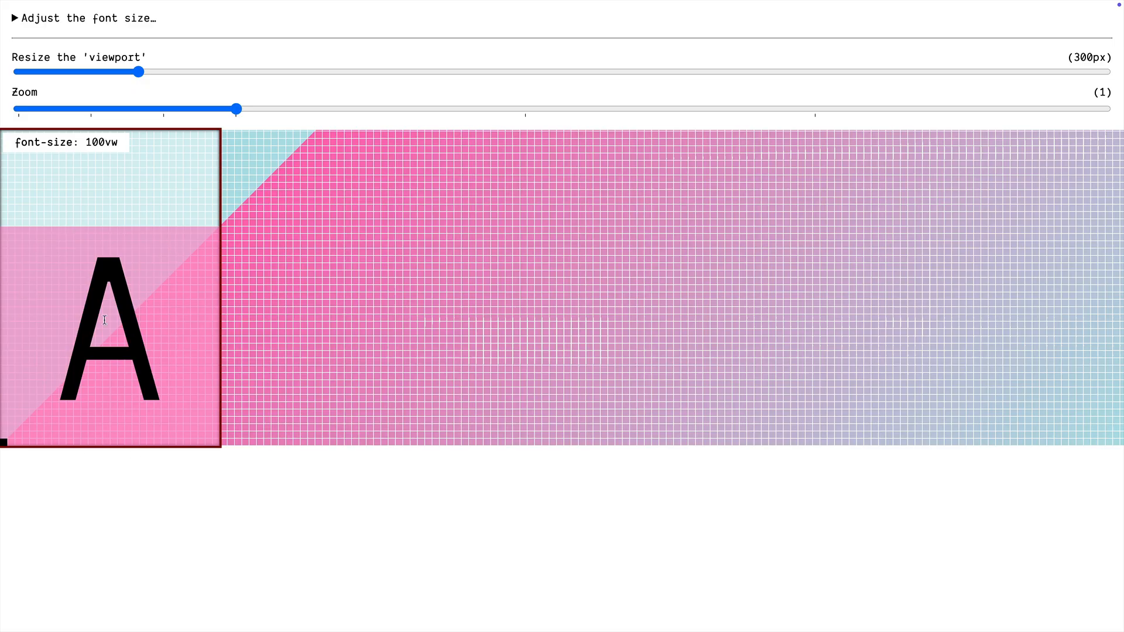
{"action": "mouse_move", "coordinate": [141, 71]}
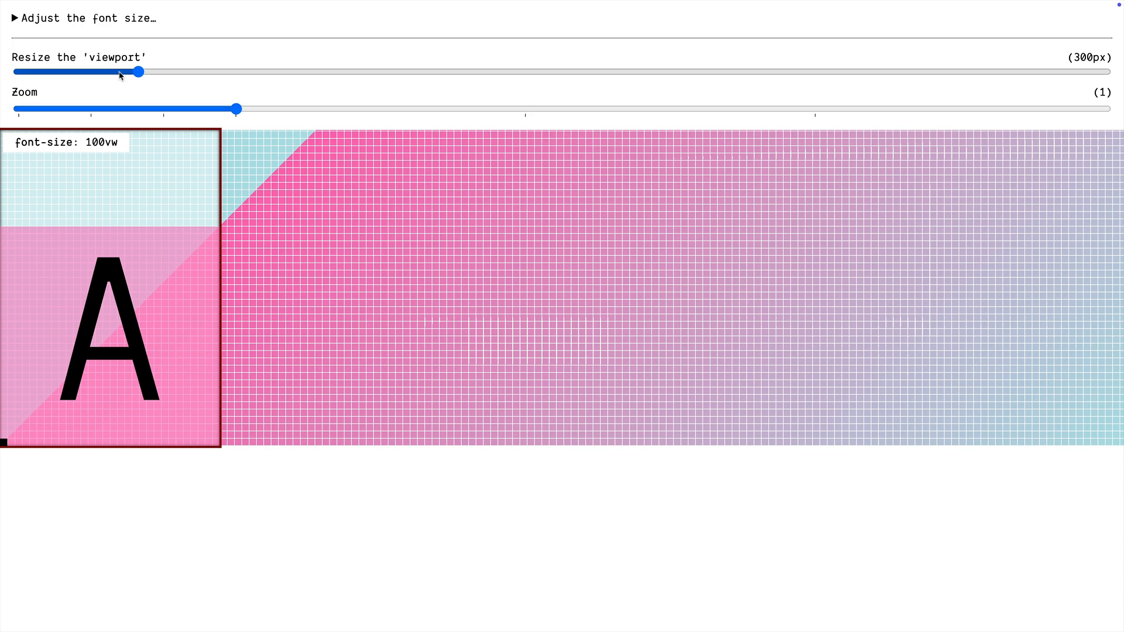
{"action": "left_click_drag", "start_coordinate": [142, 72], "coordinate": [369, 71]}
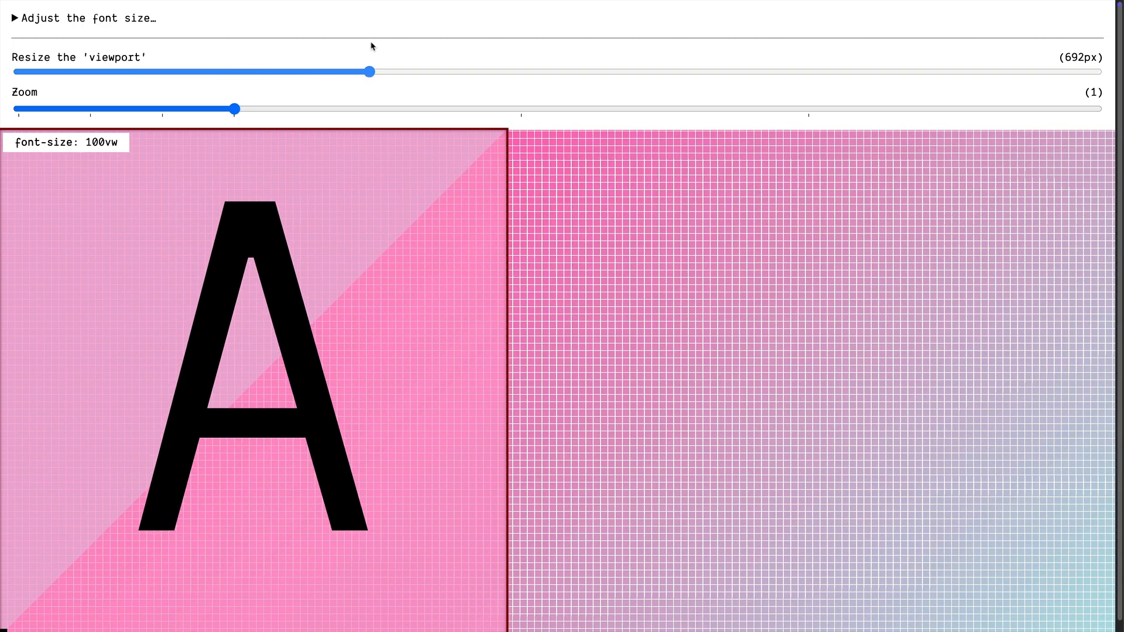
{"action": "left_click_drag", "start_coordinate": [365, 71], "coordinate": [131, 71]}
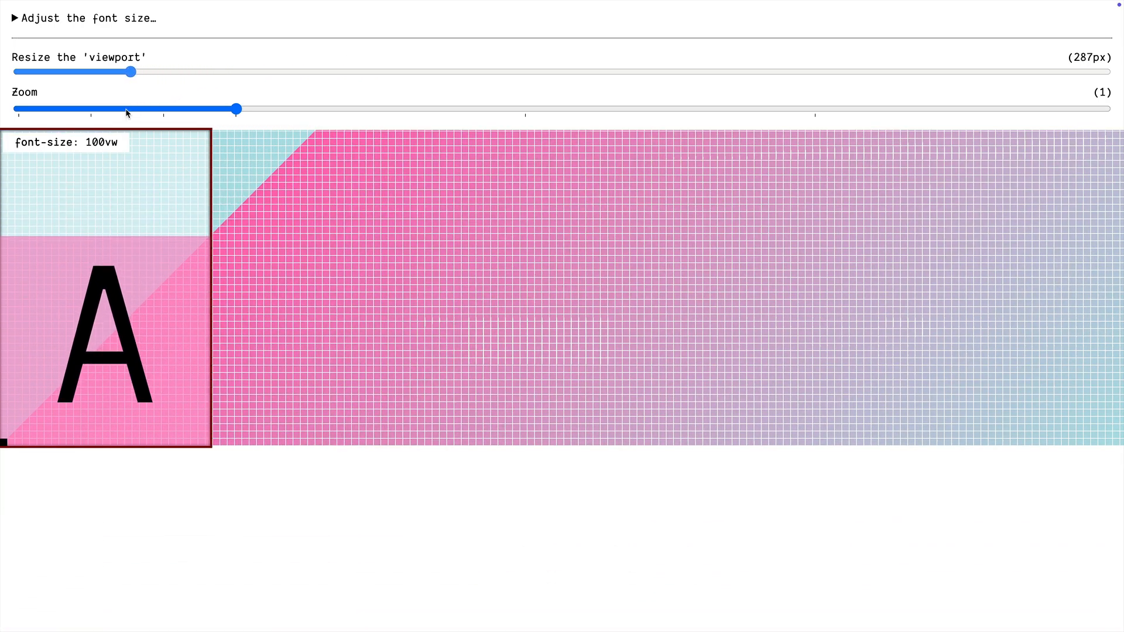
{"action": "left_click_drag", "start_coordinate": [130, 72], "coordinate": [91, 72]}
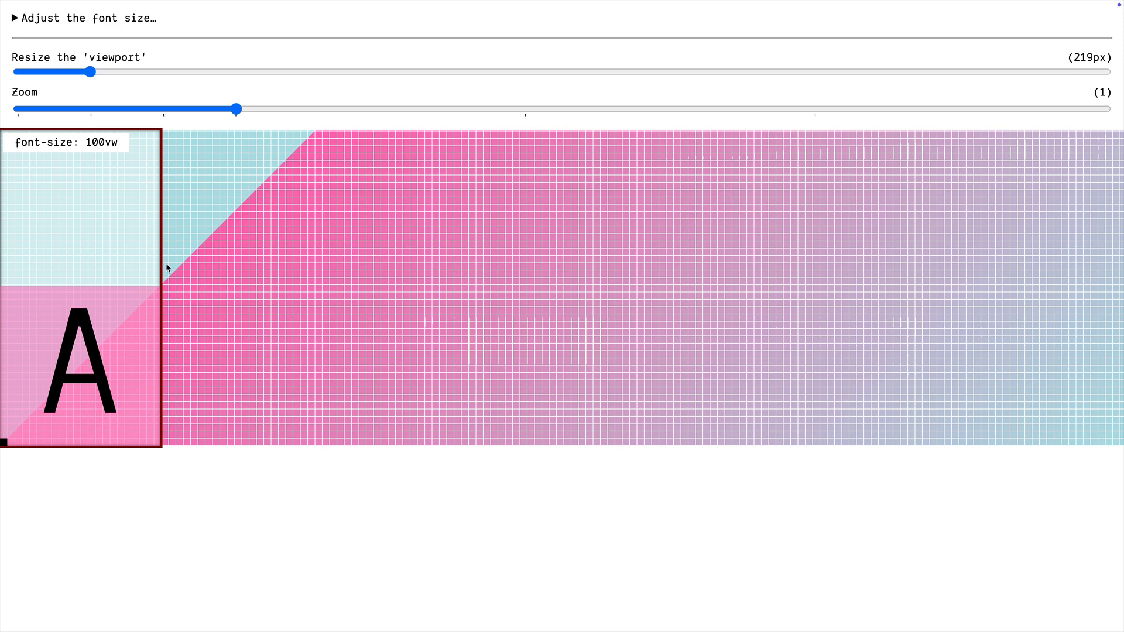
{"action": "mouse_move", "coordinate": [121, 83]}
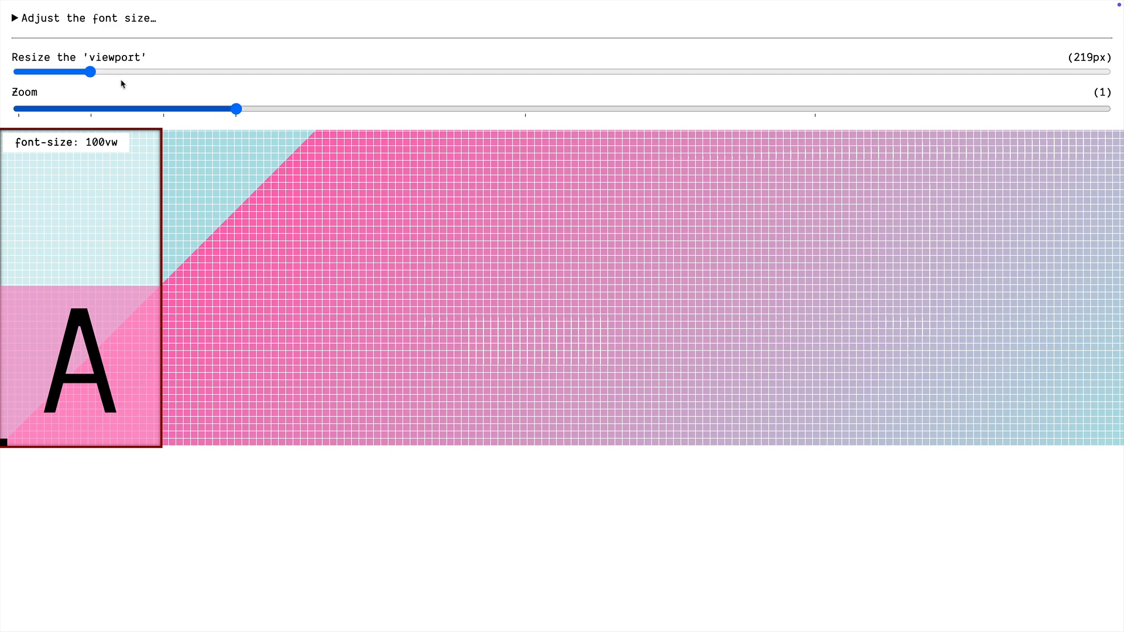
{"action": "left_click_drag", "start_coordinate": [90, 71], "coordinate": [115, 72]}
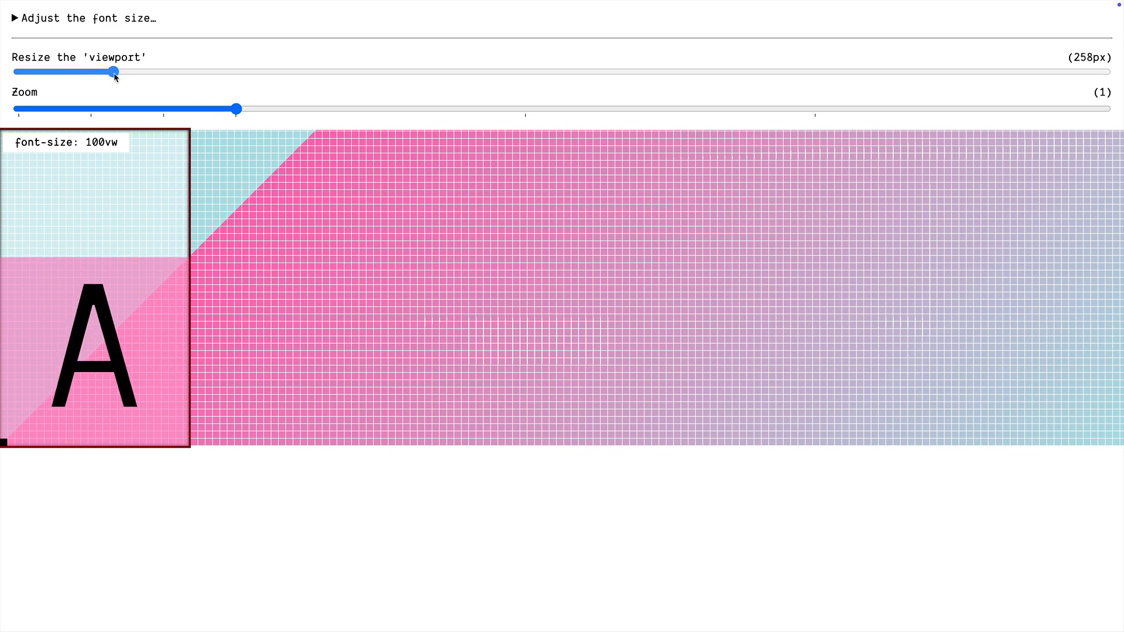
{"action": "left_click_drag", "start_coordinate": [115, 71], "coordinate": [150, 71]}
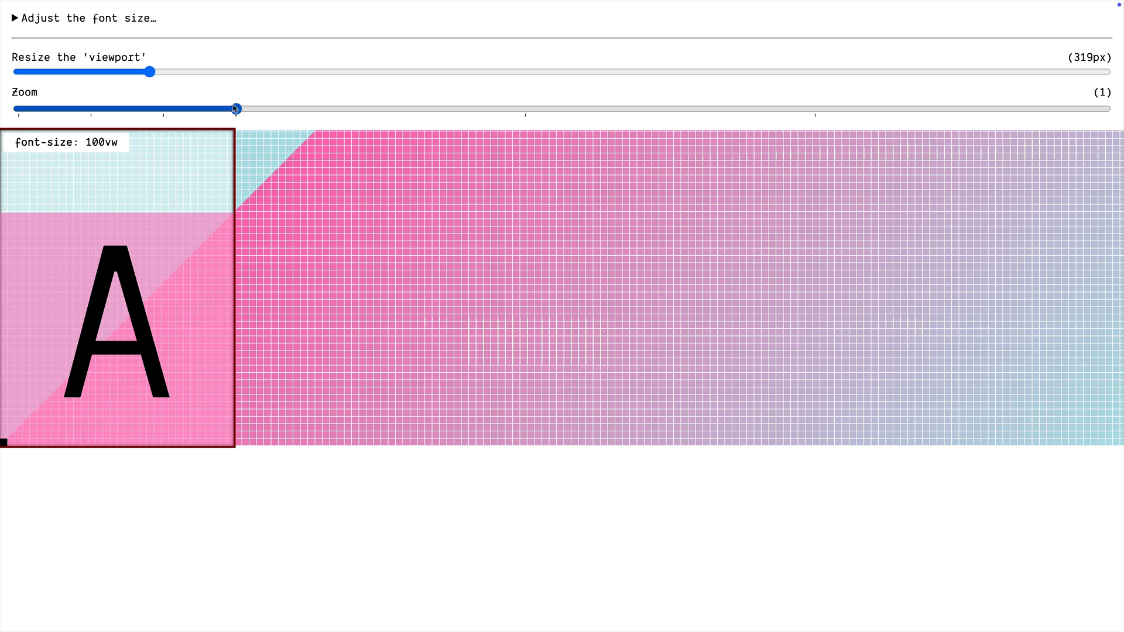
{"action": "left_click_drag", "start_coordinate": [235, 108], "coordinate": [223, 108]}
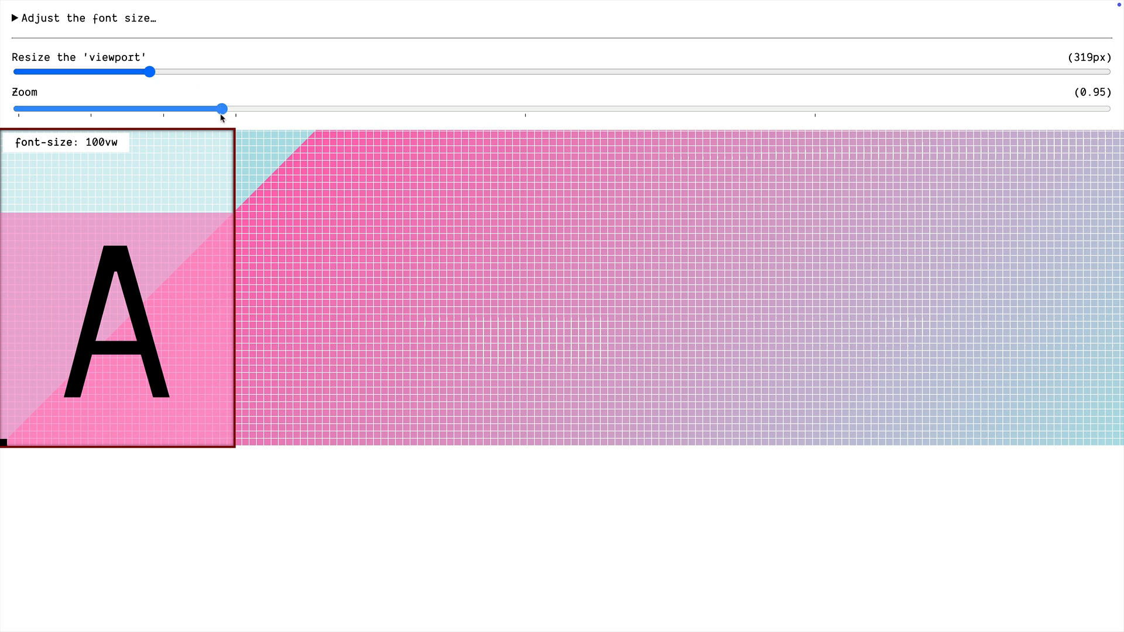
{"action": "left_click_drag", "start_coordinate": [222, 107], "coordinate": [32, 108]}
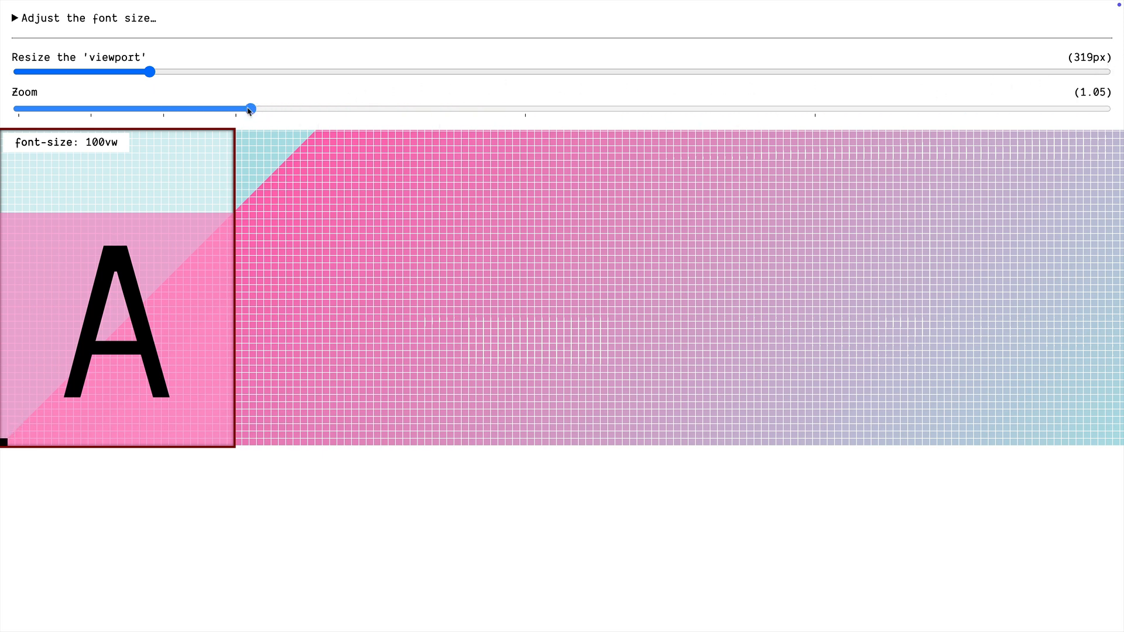
{"action": "left_click_drag", "start_coordinate": [251, 109], "coordinate": [235, 109]}
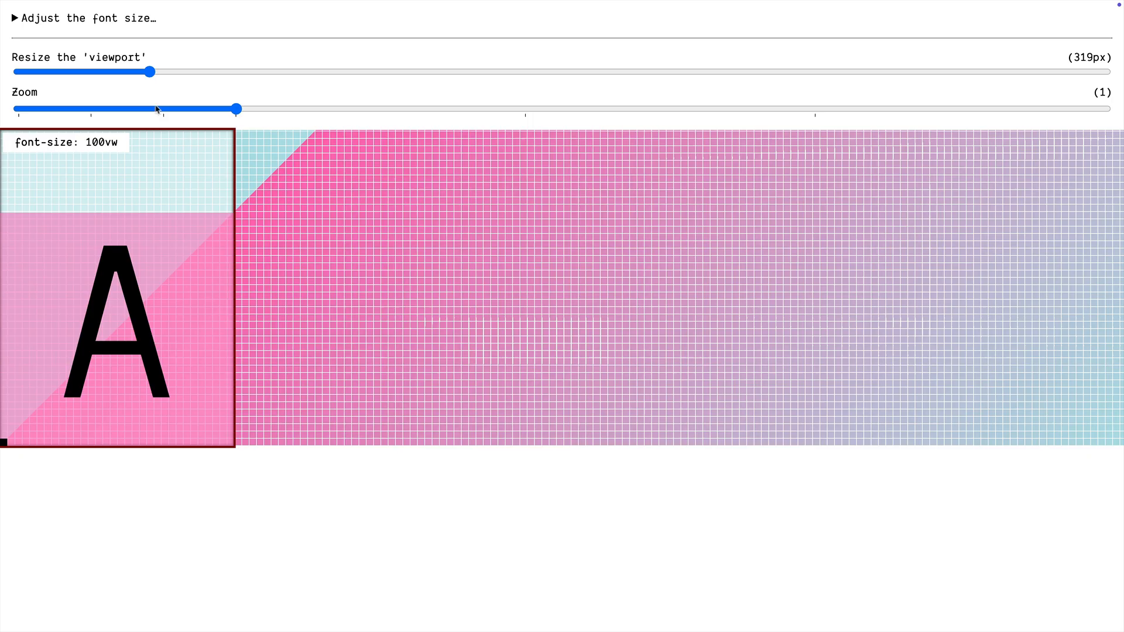
Reveal the settings, try ratios around 23.9–30.5vw and widen the viewport to 659px
{"action": "left_click", "coordinate": [14, 18]}
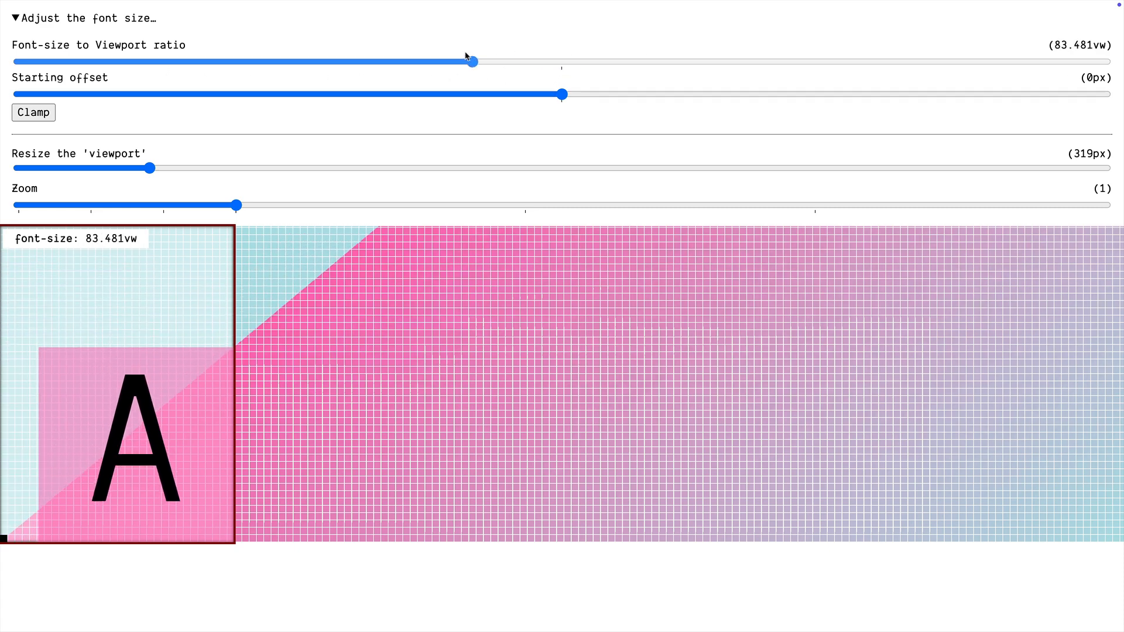
{"action": "left_click_drag", "start_coordinate": [472, 61], "coordinate": [149, 61]}
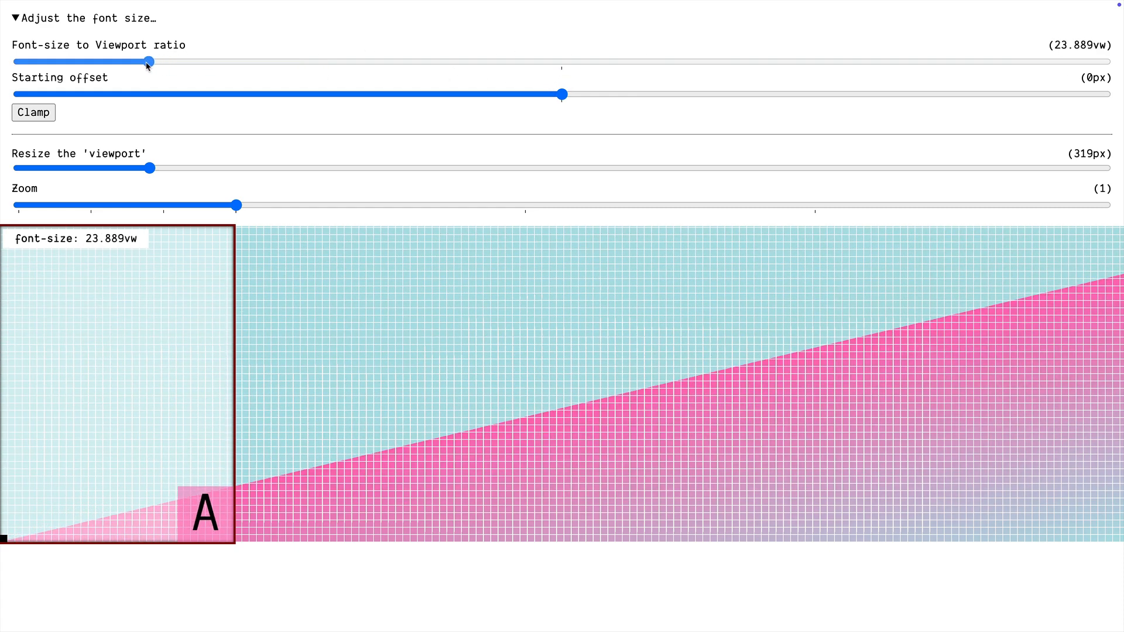
{"action": "left_click_drag", "start_coordinate": [149, 62], "coordinate": [182, 62]}
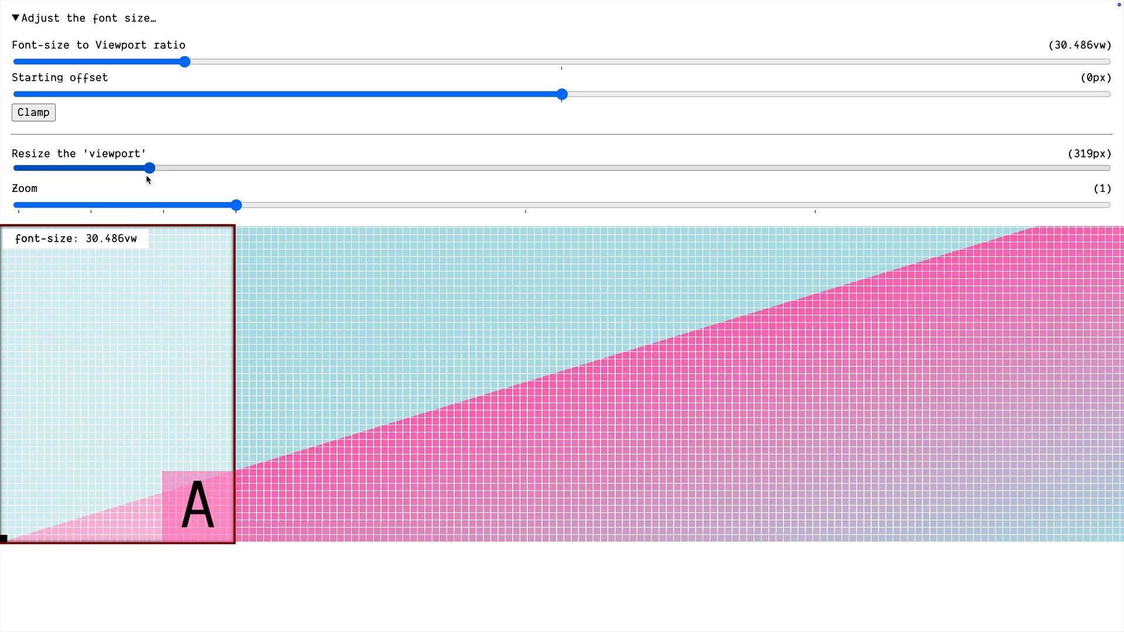
{"action": "left_click_drag", "start_coordinate": [149, 168], "coordinate": [350, 167]}
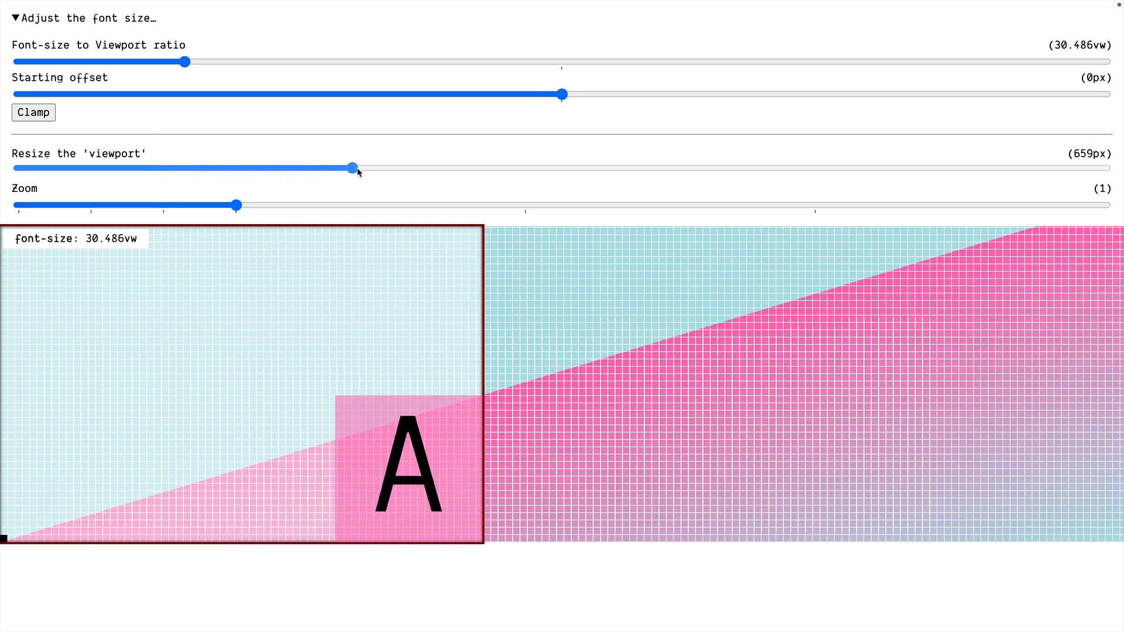
Flatten the font-size slope to about 5.3vw and set the viewport to 654px
{"action": "left_click_drag", "start_coordinate": [185, 62], "coordinate": [143, 62]}
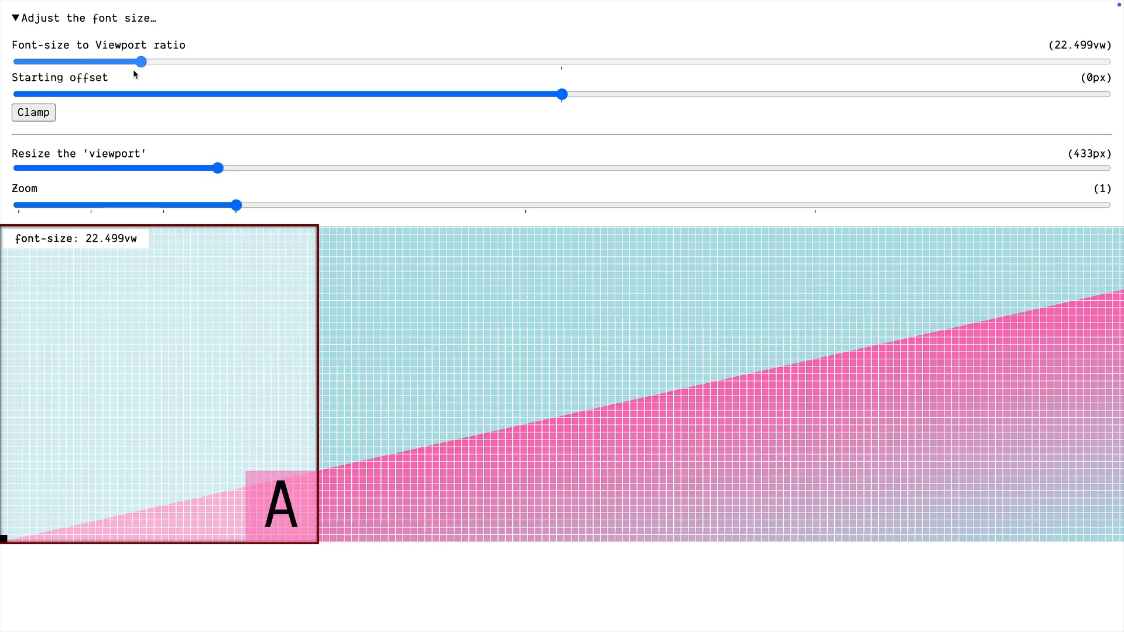
{"action": "left_click_drag", "start_coordinate": [141, 61], "coordinate": [50, 61]}
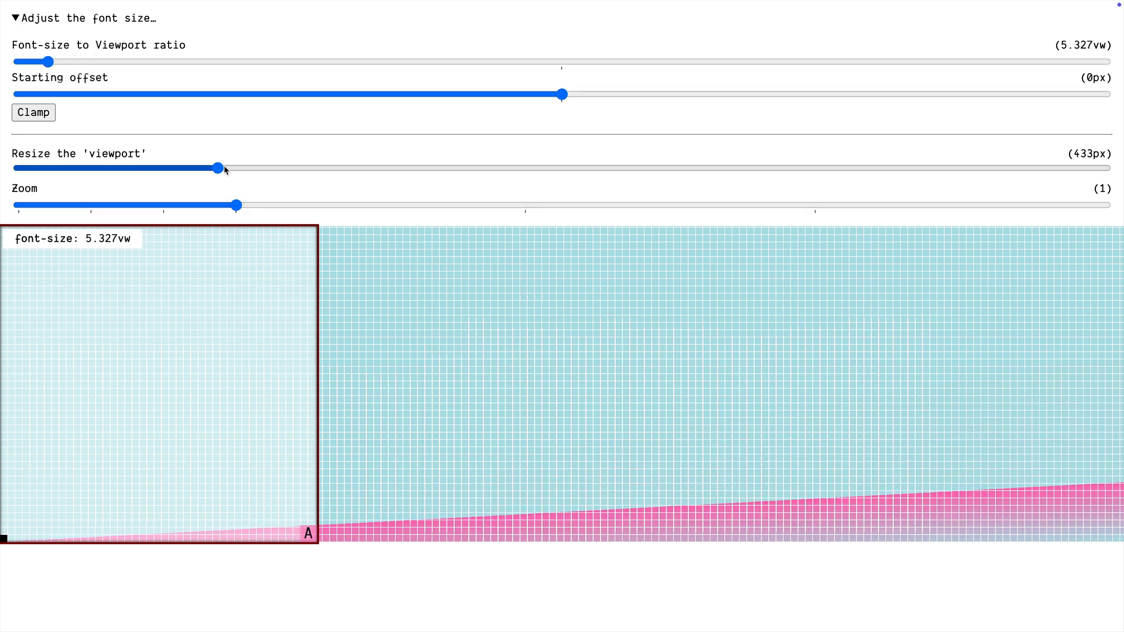
{"action": "left_click_drag", "start_coordinate": [217, 168], "coordinate": [169, 168]}
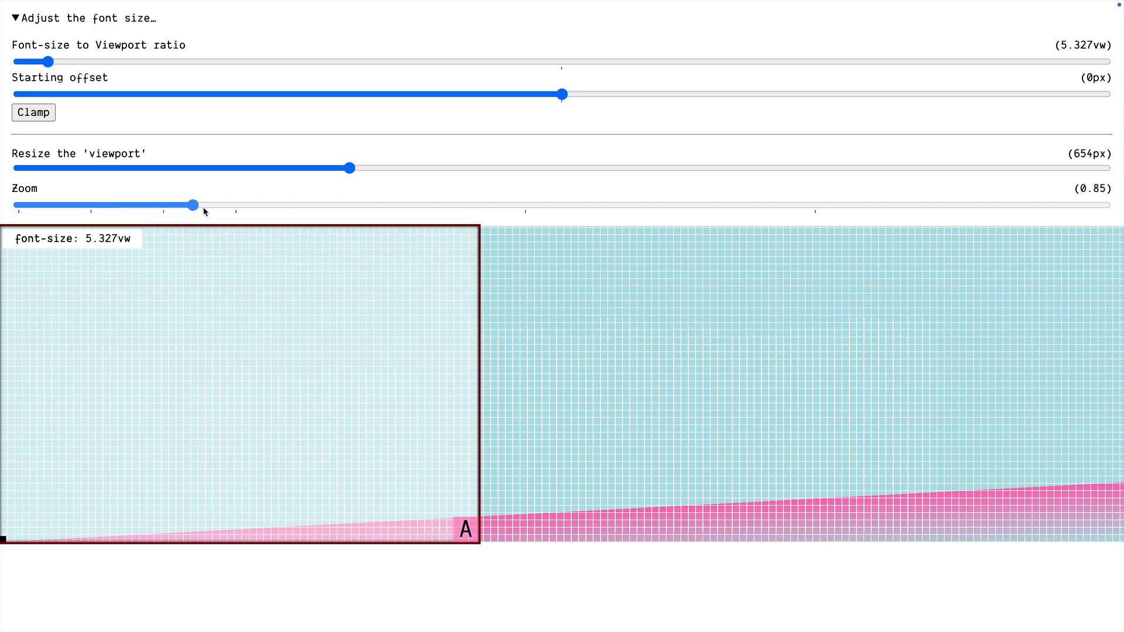
{"action": "left_click_drag", "start_coordinate": [190, 206], "coordinate": [229, 206]}
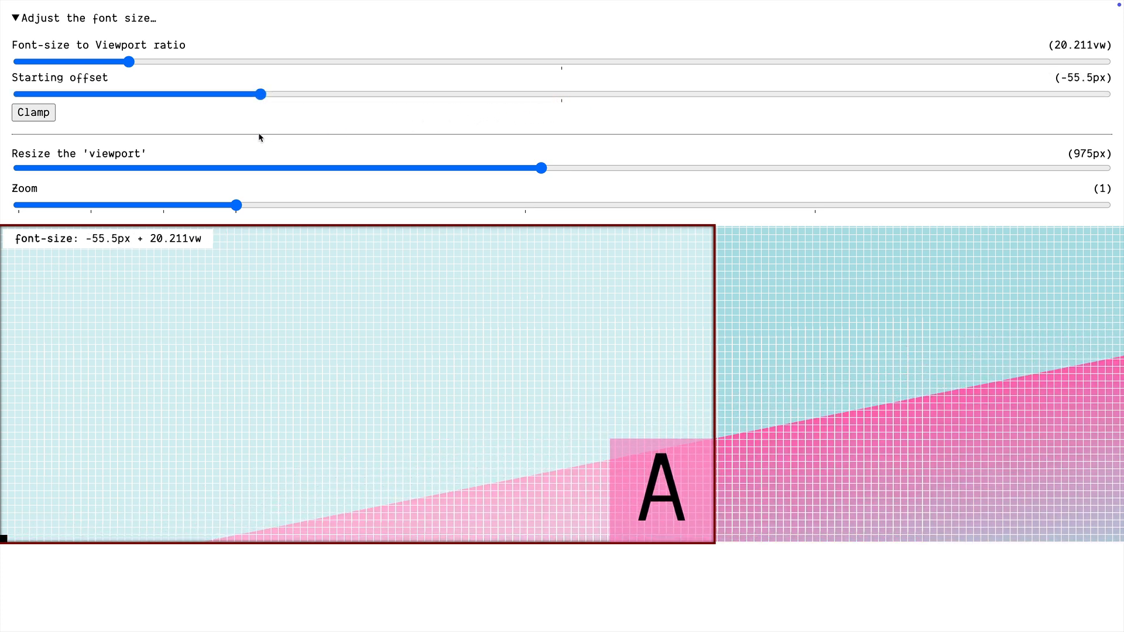
Zoom the preview up to 1.75 and back to 1, then turn clamping on
{"action": "left_click_drag", "start_coordinate": [235, 205], "coordinate": [250, 205]}
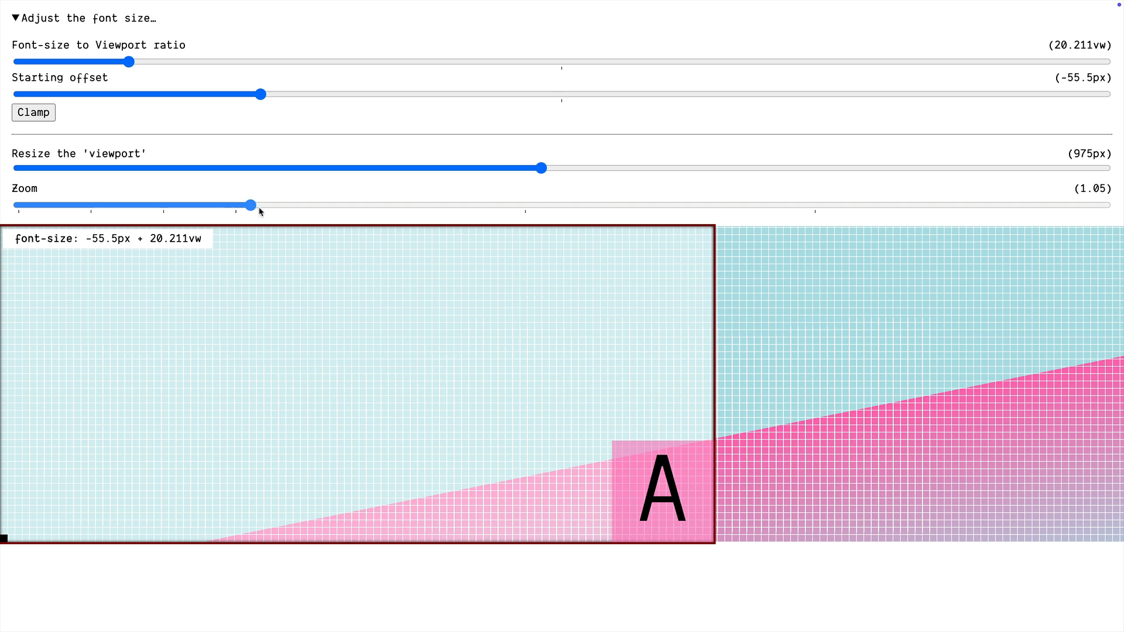
{"action": "left_click_drag", "start_coordinate": [250, 206], "coordinate": [453, 206]}
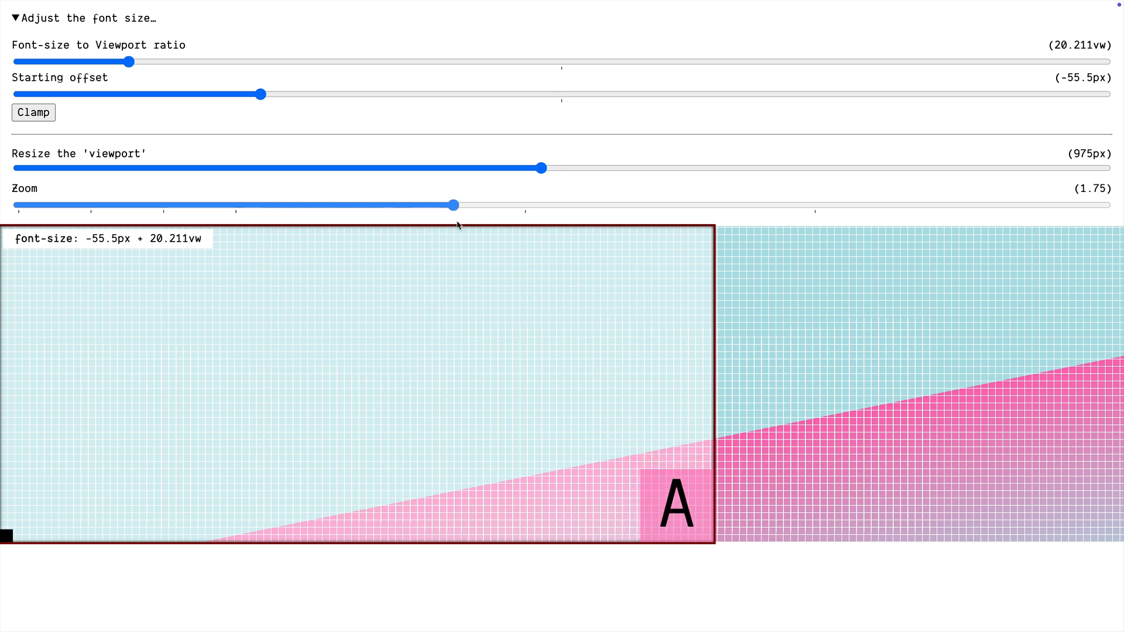
{"action": "left_click_drag", "start_coordinate": [453, 206], "coordinate": [332, 206]}
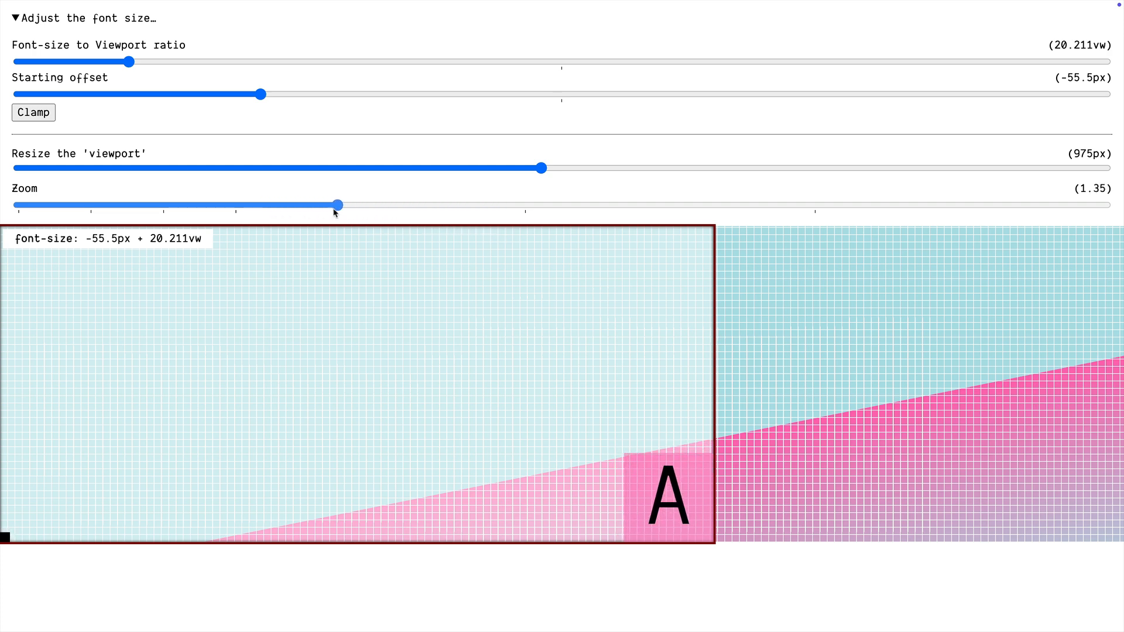
{"action": "left_click_drag", "start_coordinate": [330, 206], "coordinate": [233, 206]}
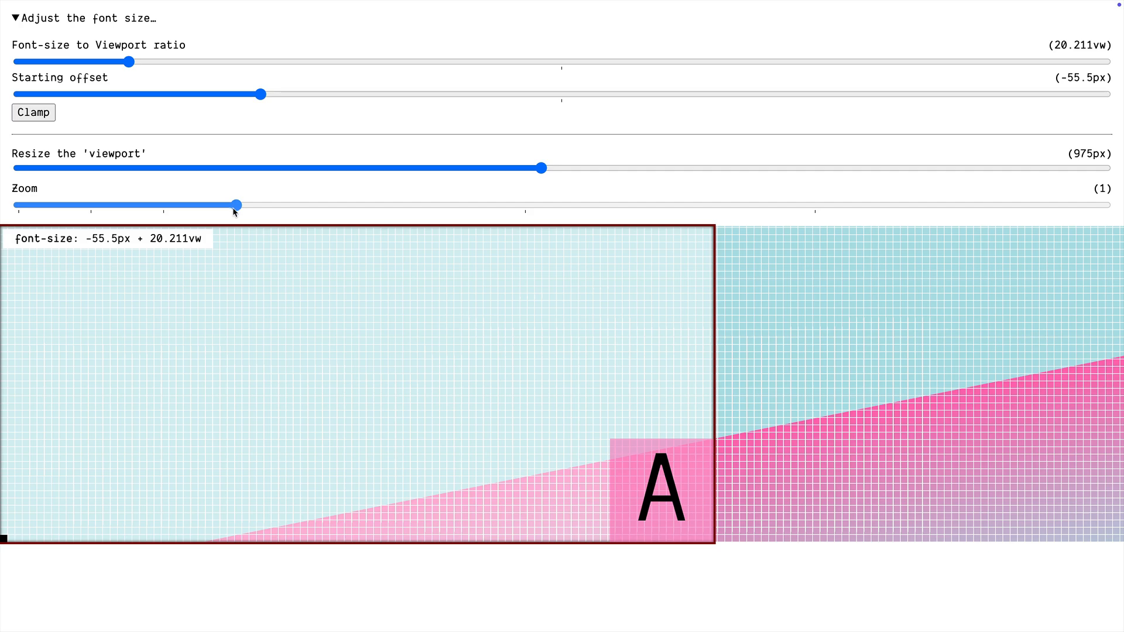
{"action": "left_click", "coordinate": [33, 112]}
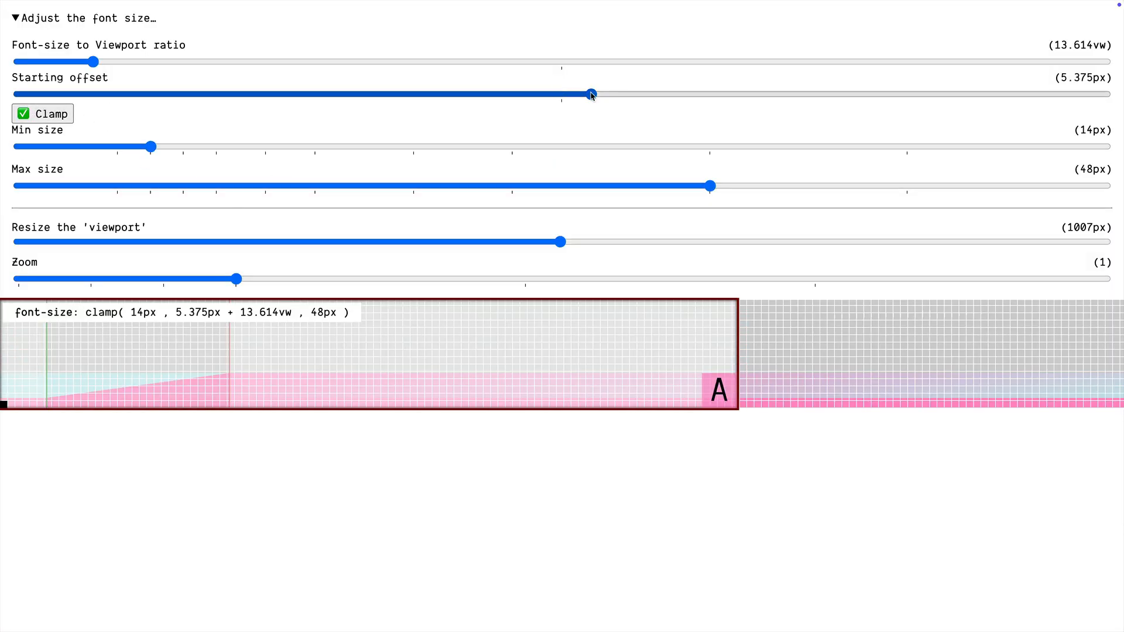
Lower the font-size slope to about 2.9vw and raise the starting offset to 18.75px
{"action": "left_click_drag", "start_coordinate": [94, 62], "coordinate": [81, 63]}
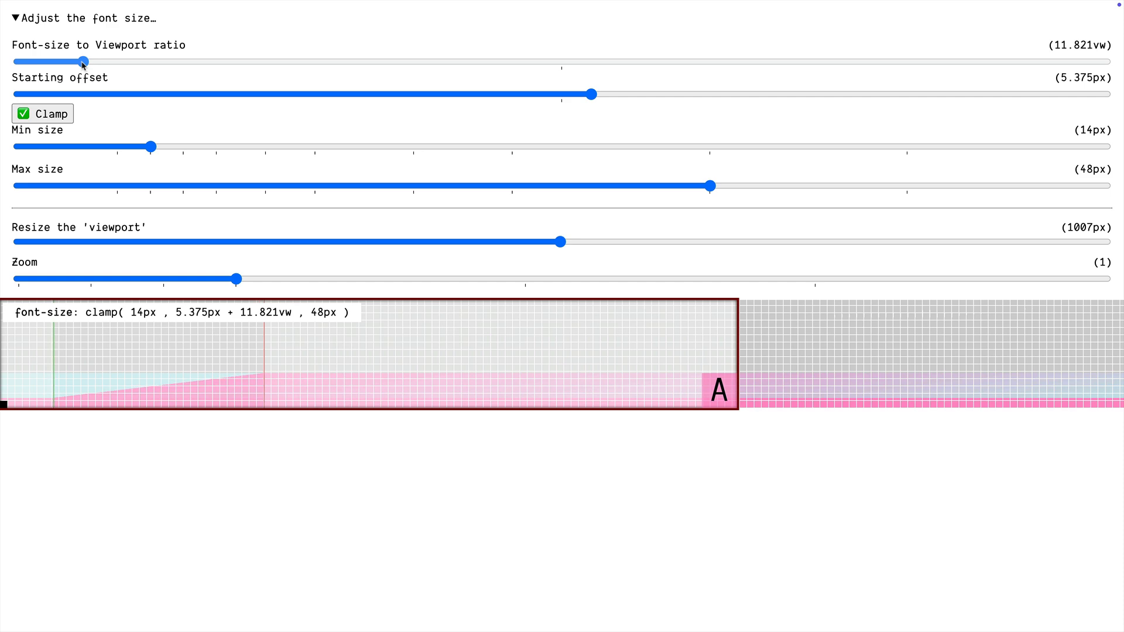
{"action": "left_click_drag", "start_coordinate": [82, 63], "coordinate": [33, 62]}
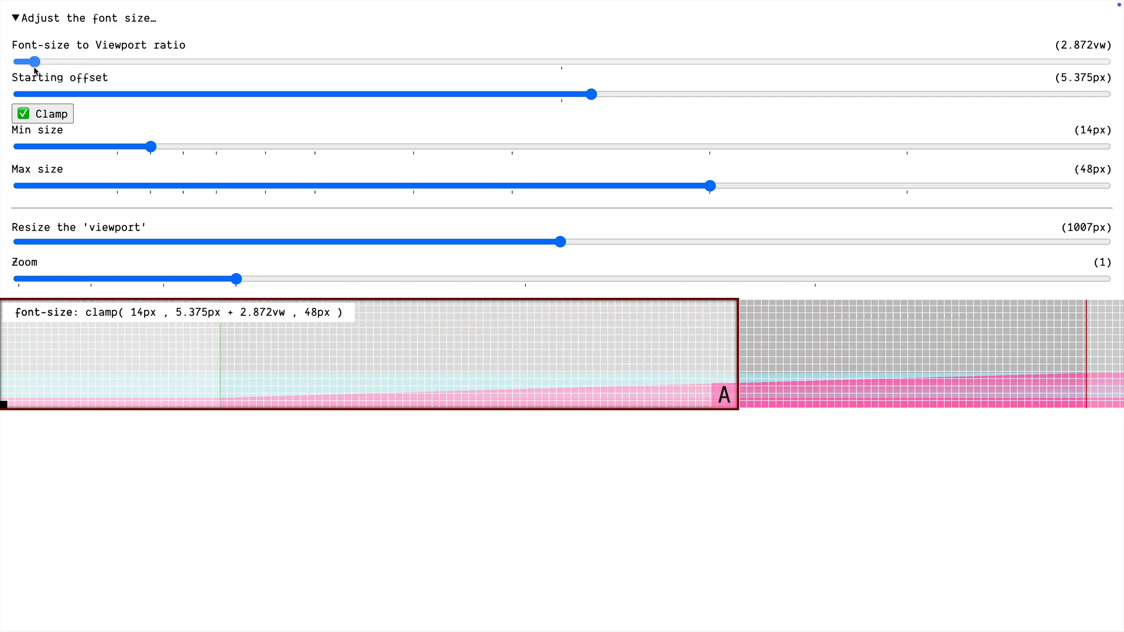
{"action": "left_click_drag", "start_coordinate": [33, 61], "coordinate": [32, 61]}
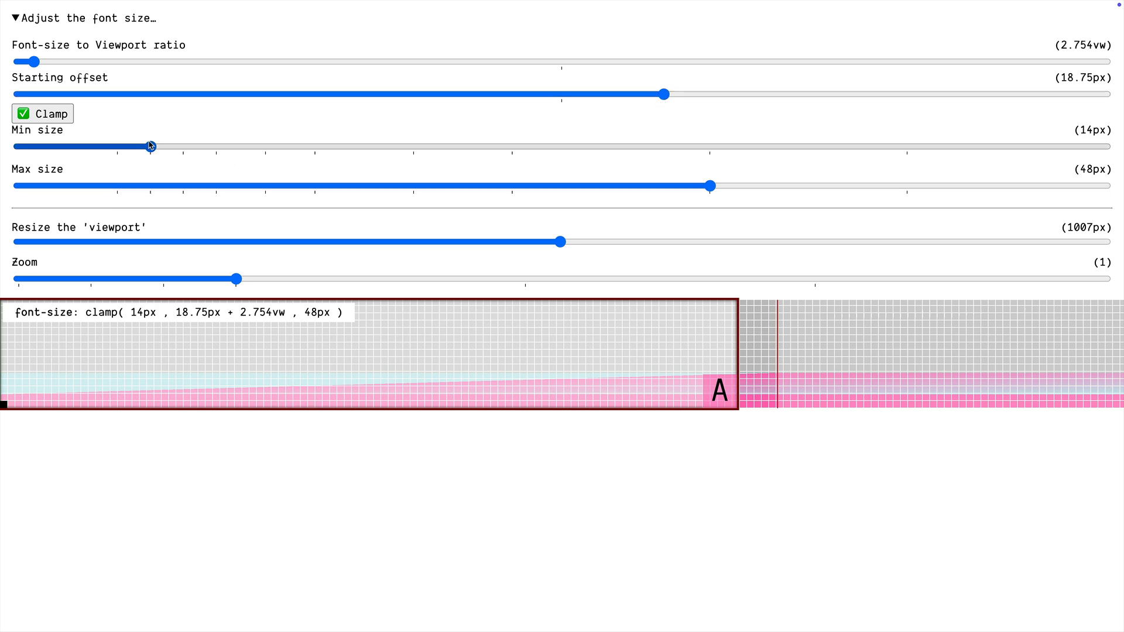
Raise the minimum font size stepwise to 24px
{"action": "left_click_drag", "start_coordinate": [148, 148], "coordinate": [232, 148]}
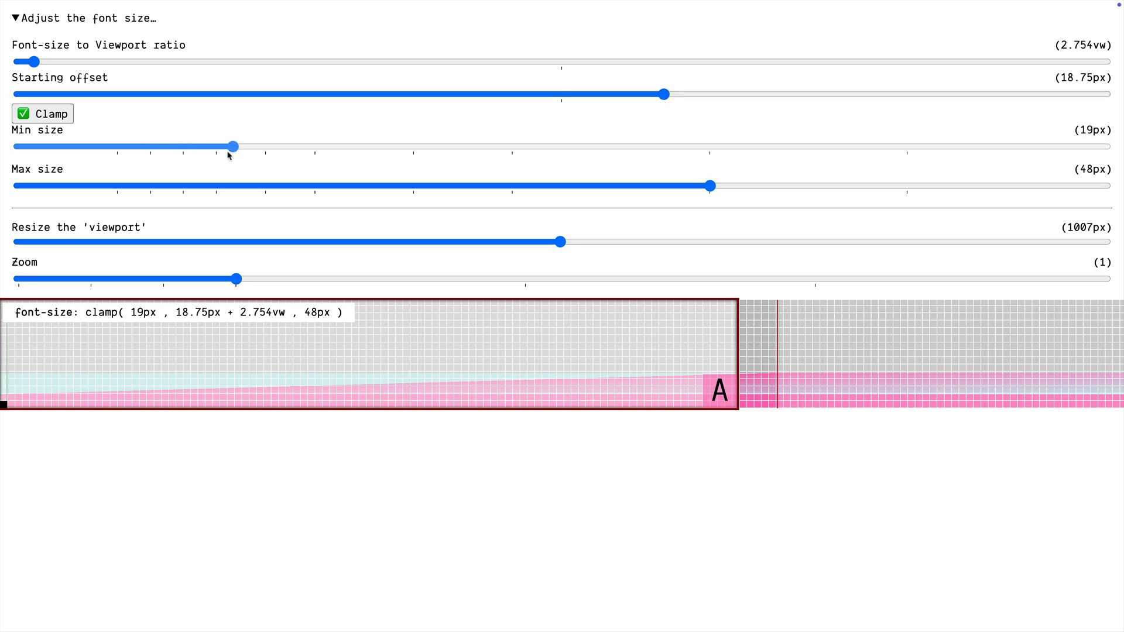
{"action": "left_click_drag", "start_coordinate": [231, 148], "coordinate": [264, 148]}
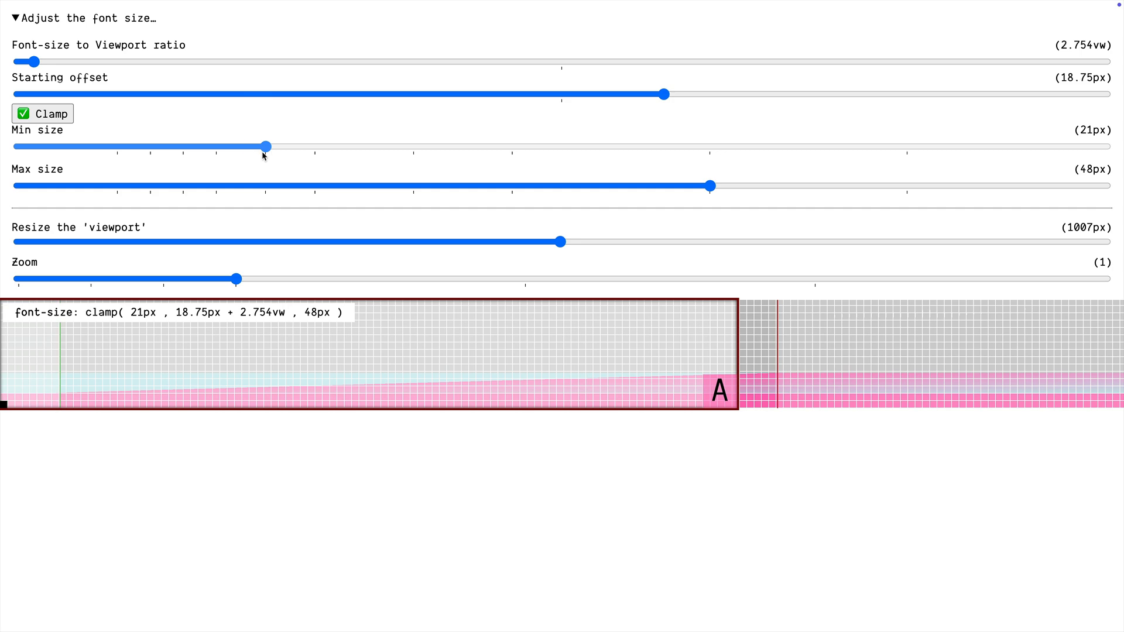
{"action": "left_click_drag", "start_coordinate": [263, 148], "coordinate": [295, 147]}
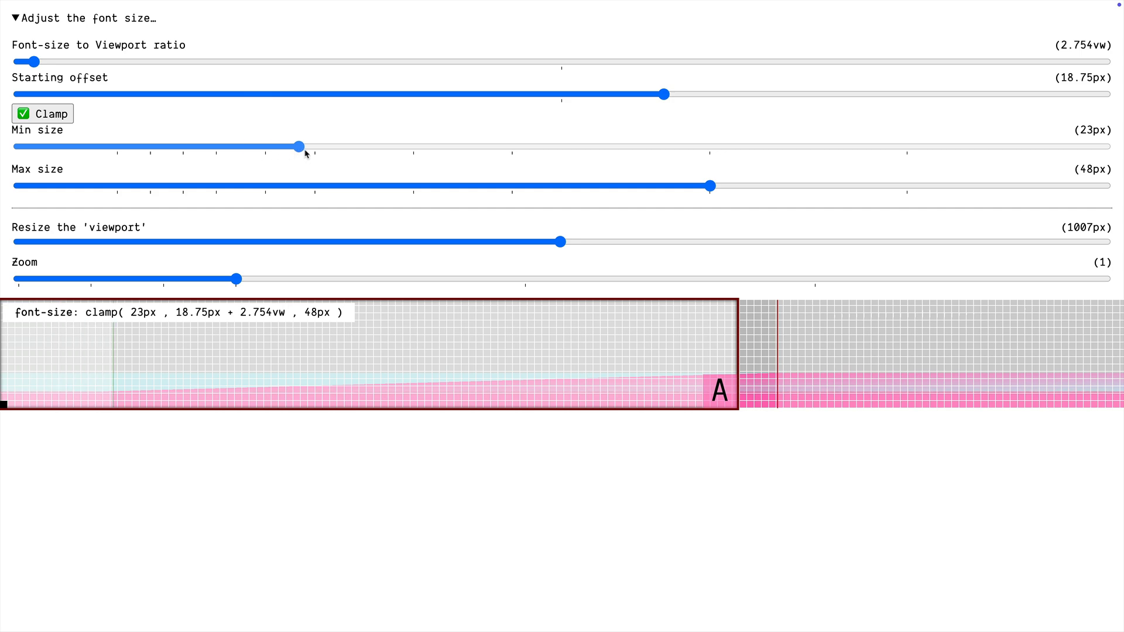
{"action": "left_click_drag", "start_coordinate": [297, 147], "coordinate": [314, 148]}
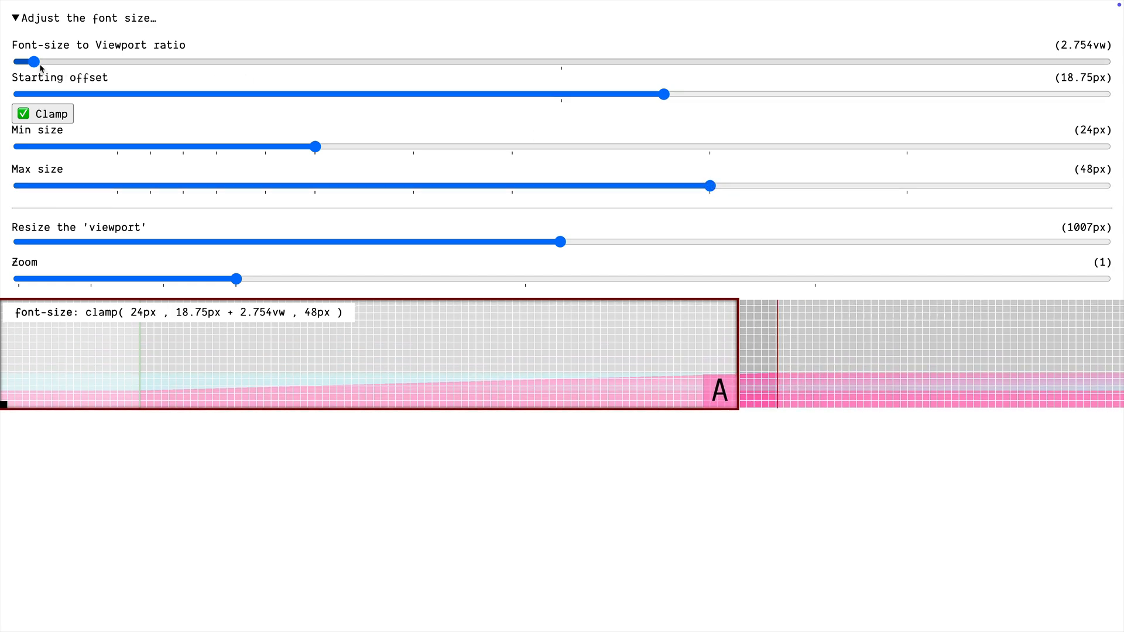
Trim the slope to about 2.6vw and preview the clamped size at a 318px viewport
{"action": "left_click_drag", "start_coordinate": [29, 61], "coordinate": [33, 61]}
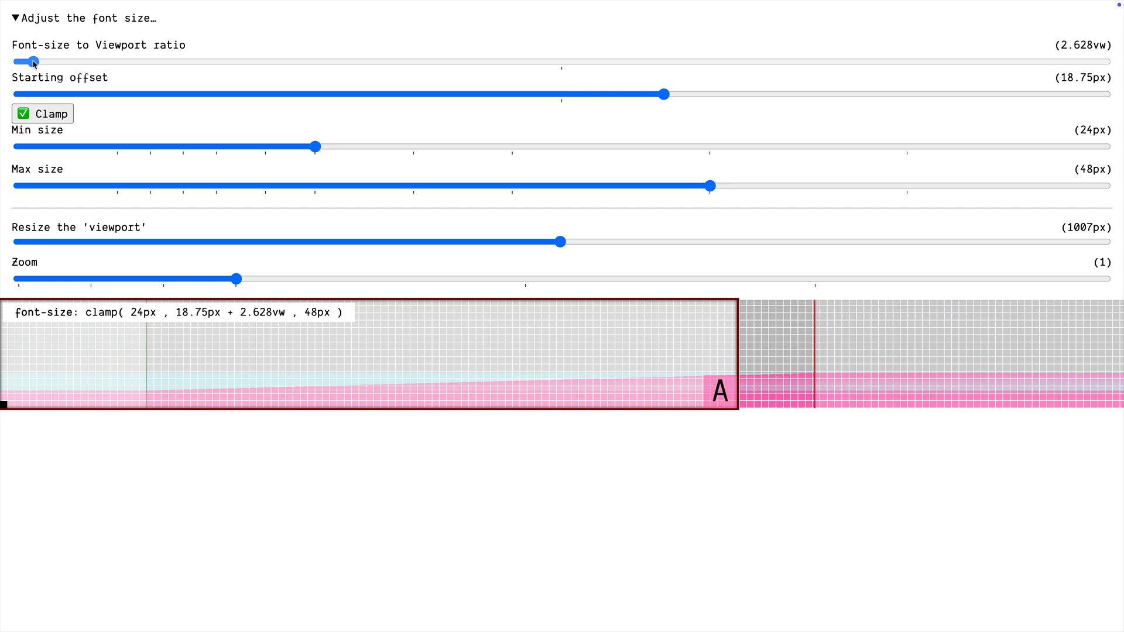
{"action": "left_click_drag", "start_coordinate": [34, 61], "coordinate": [30, 61]}
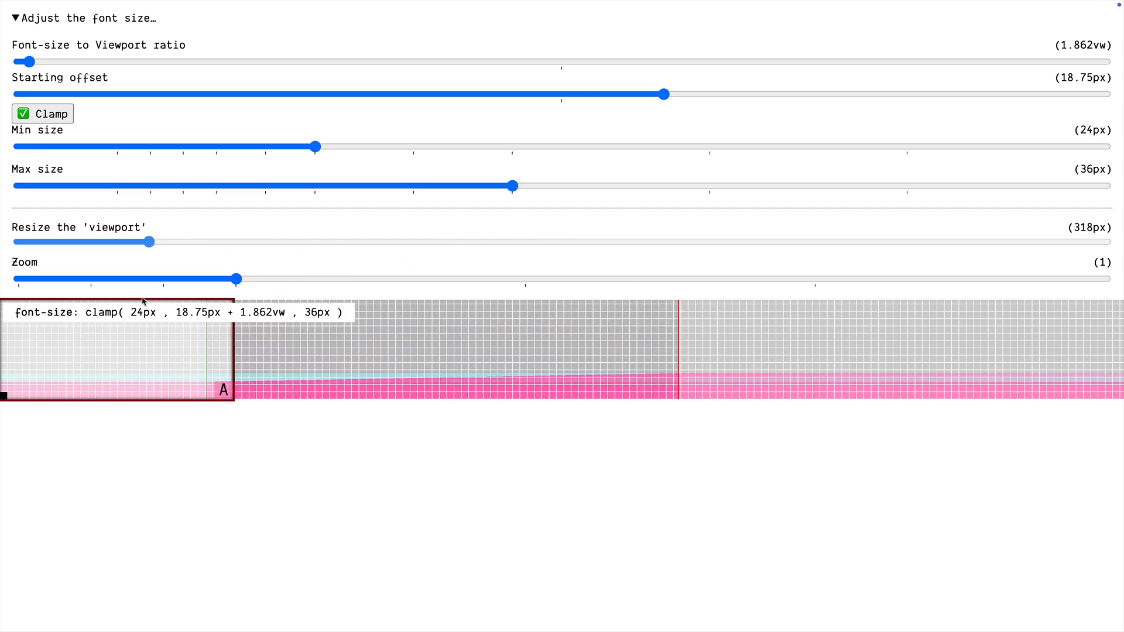
{"action": "left_click_drag", "start_coordinate": [148, 242], "coordinate": [455, 242]}
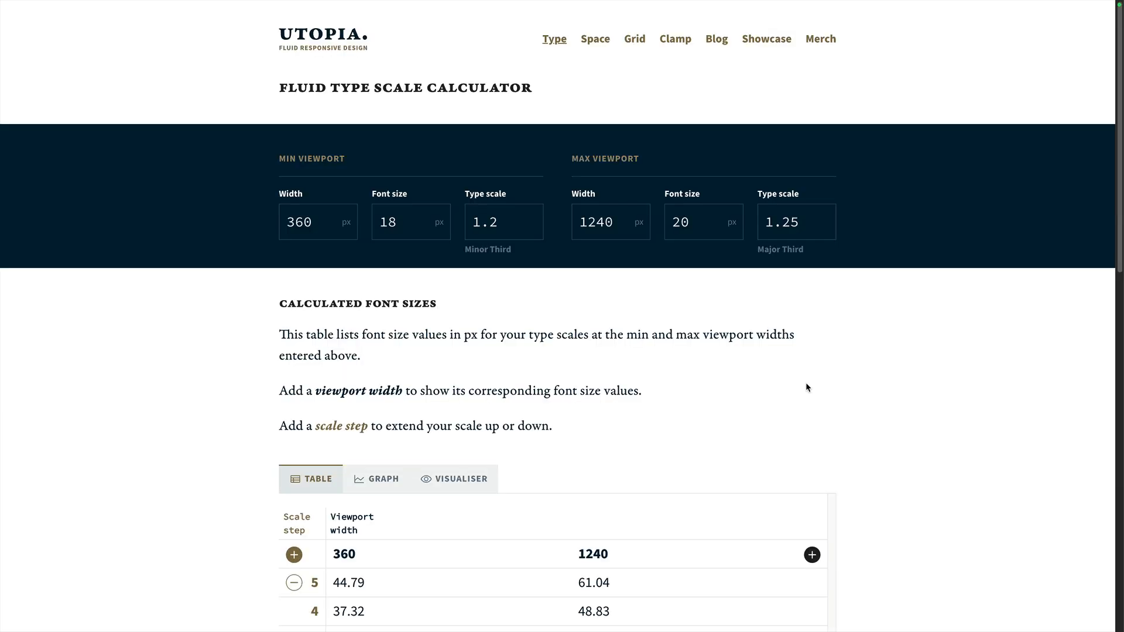
Show Utopia's fluid type scale as a graph between the 360px and 1240px viewports
{"action": "scroll", "scroll_direction": "down", "scroll_amount": 3}
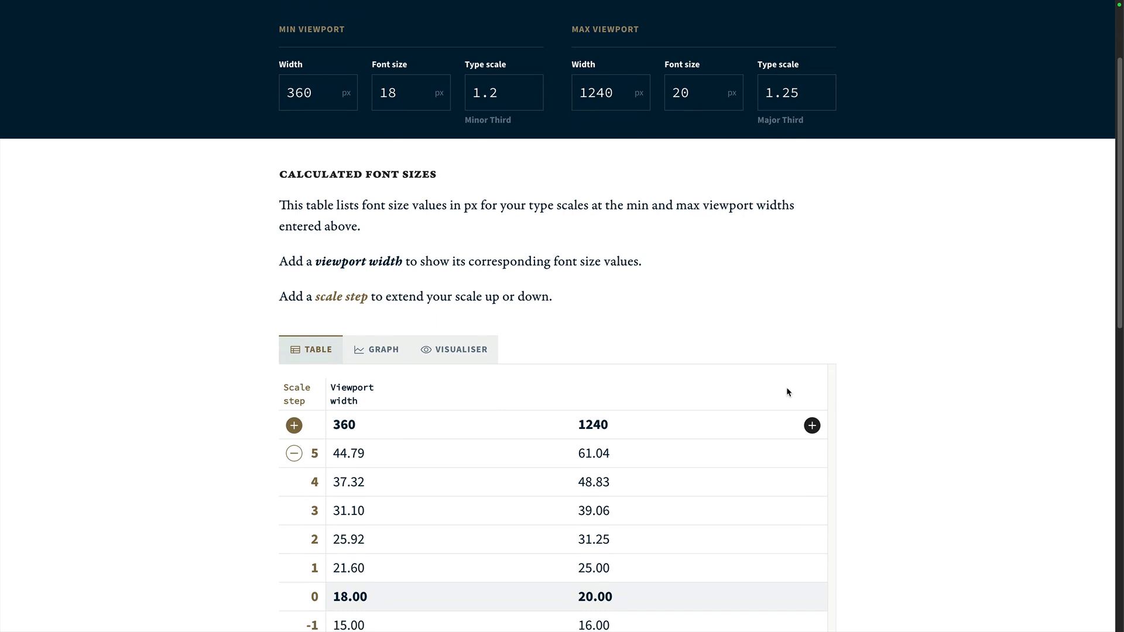
{"action": "left_click", "coordinate": [376, 349]}
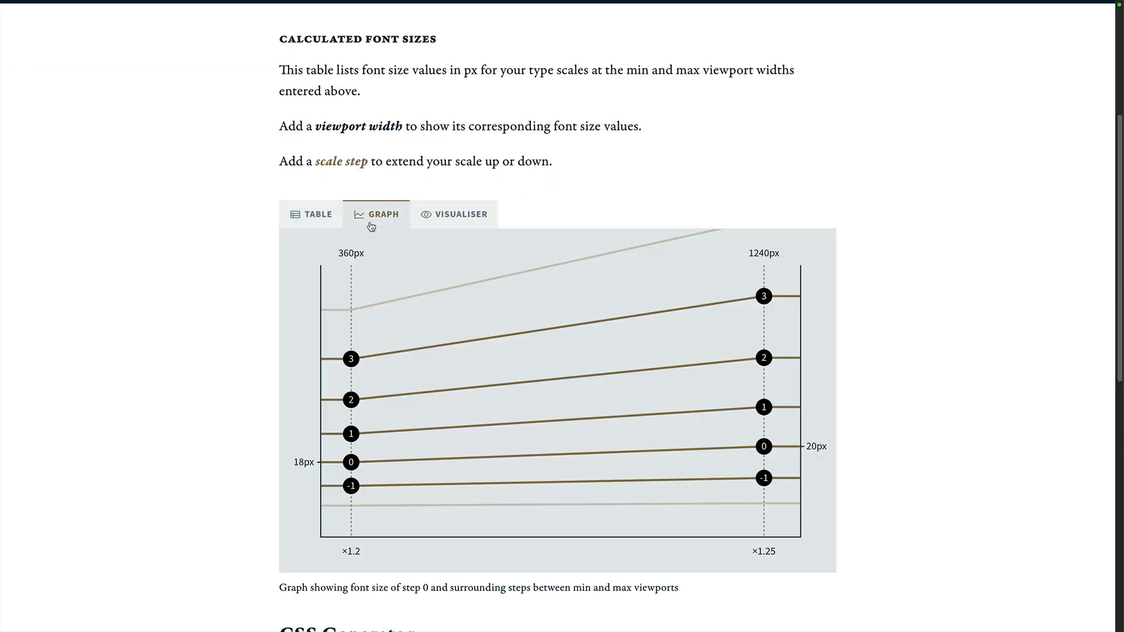
{"action": "mouse_move", "coordinate": [446, 467]}
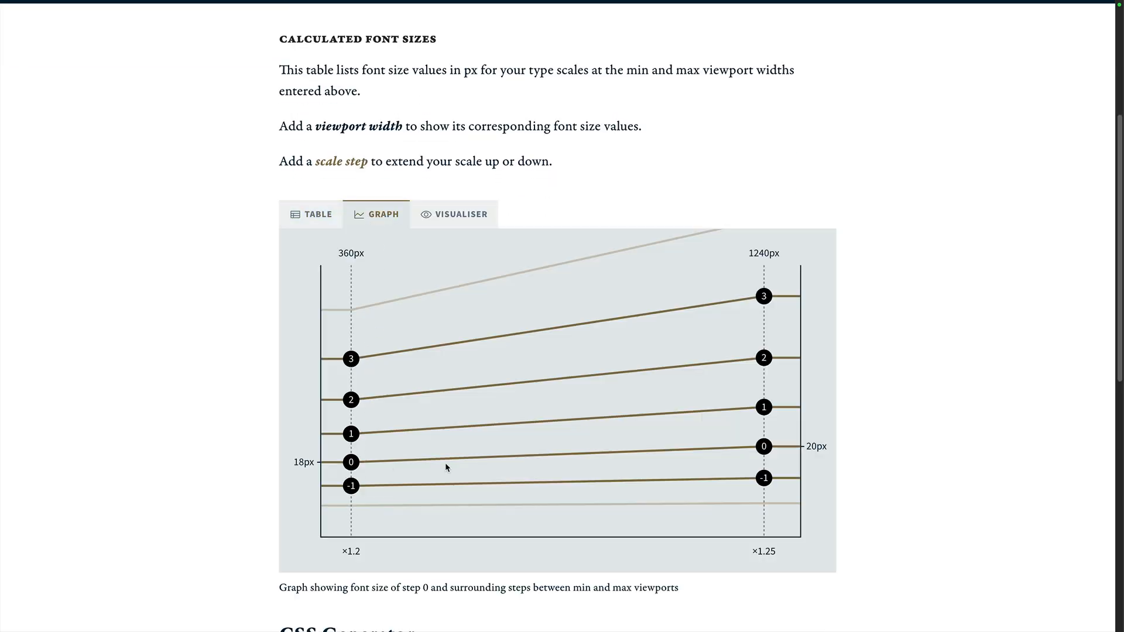